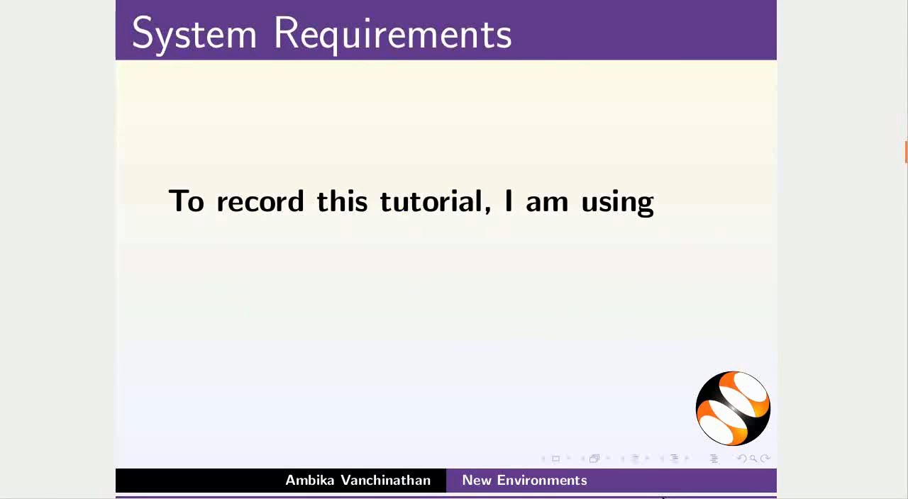
Step: Advance the slides to the one on commands run at environment start and end
left_click(23, 413)
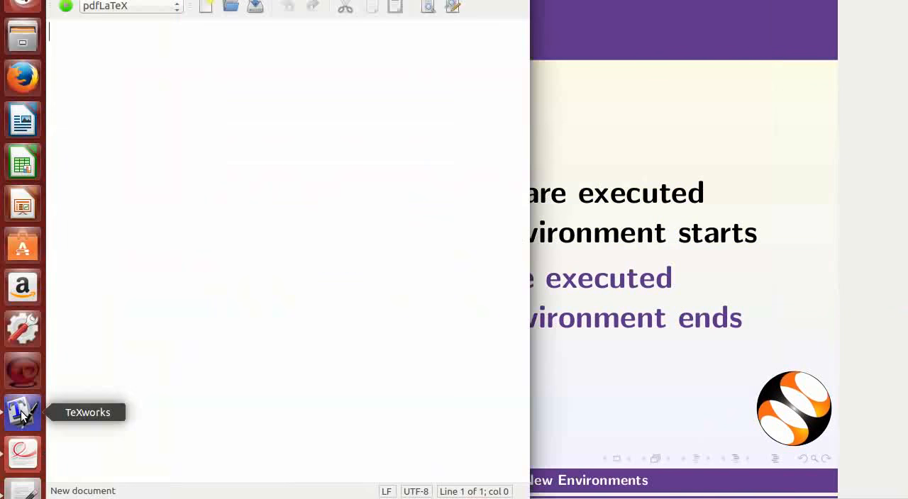
mouse_move(185, 367)
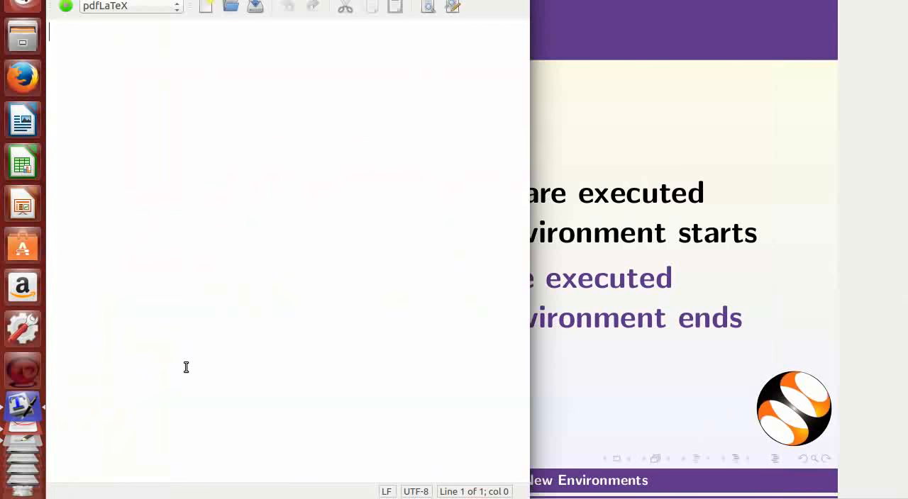
mouse_move(68, 423)
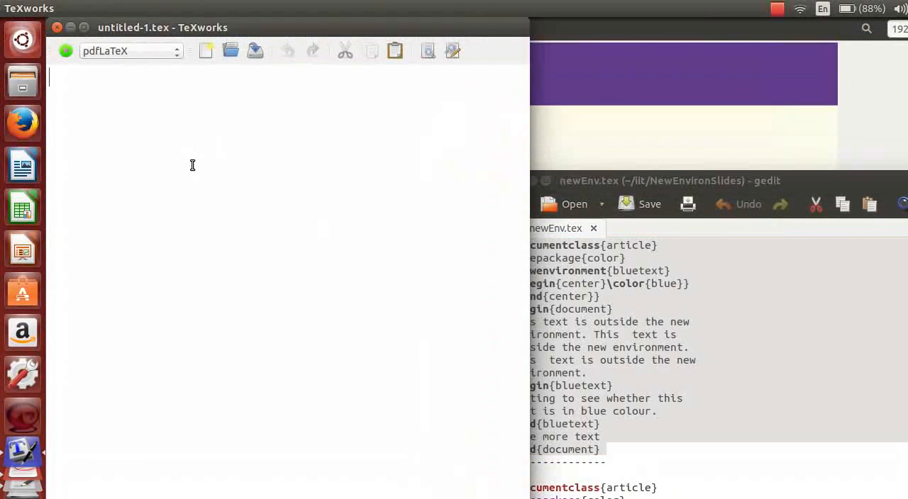
mouse_move(257, 183)
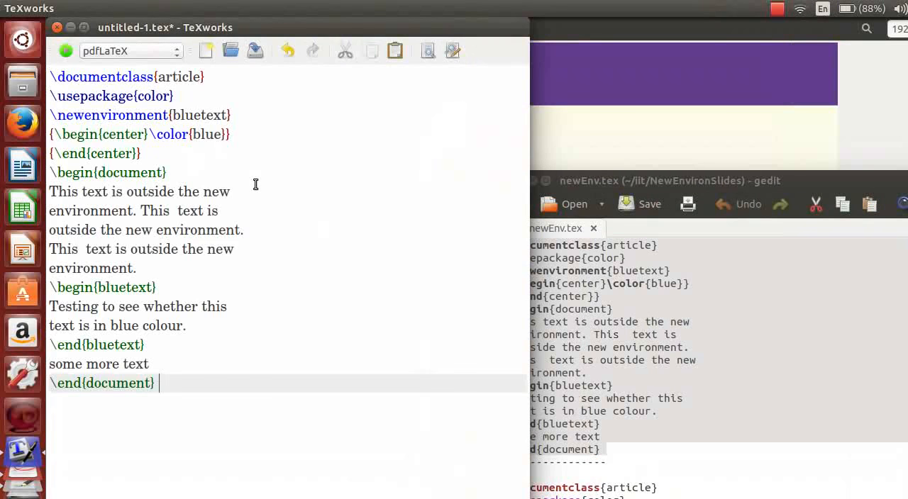
mouse_move(246, 114)
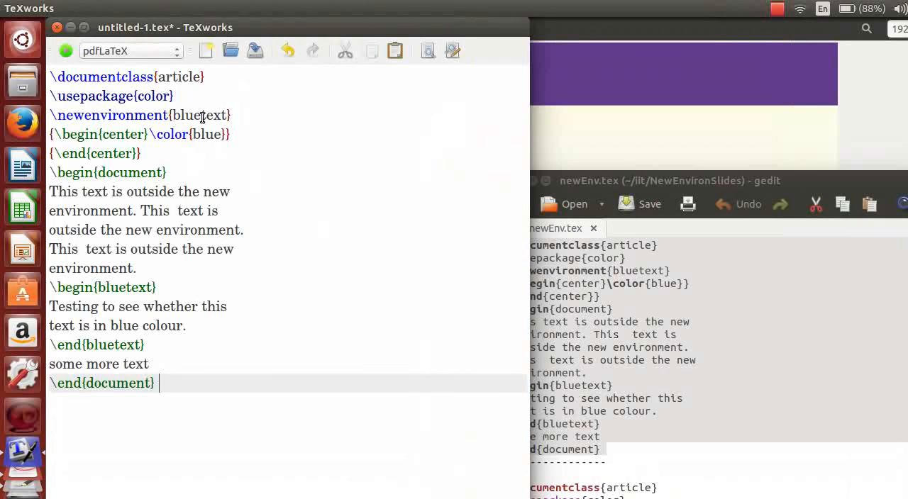
mouse_move(258, 179)
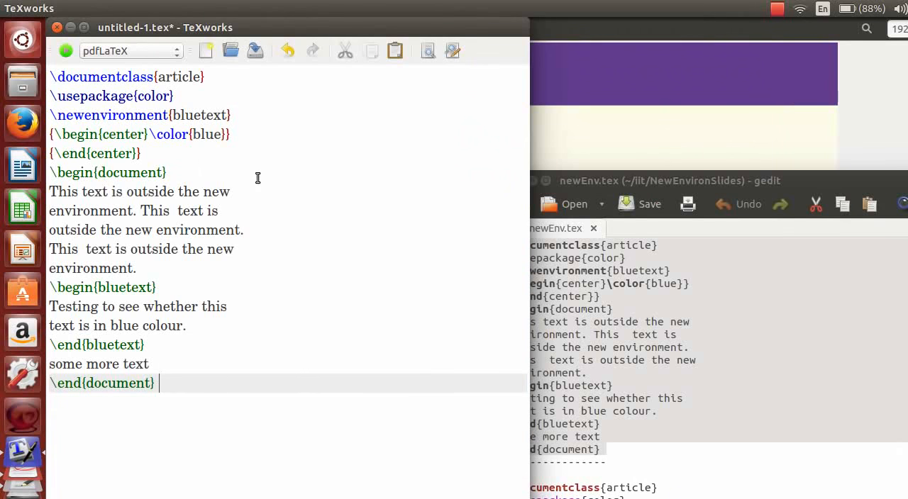
mouse_move(115, 157)
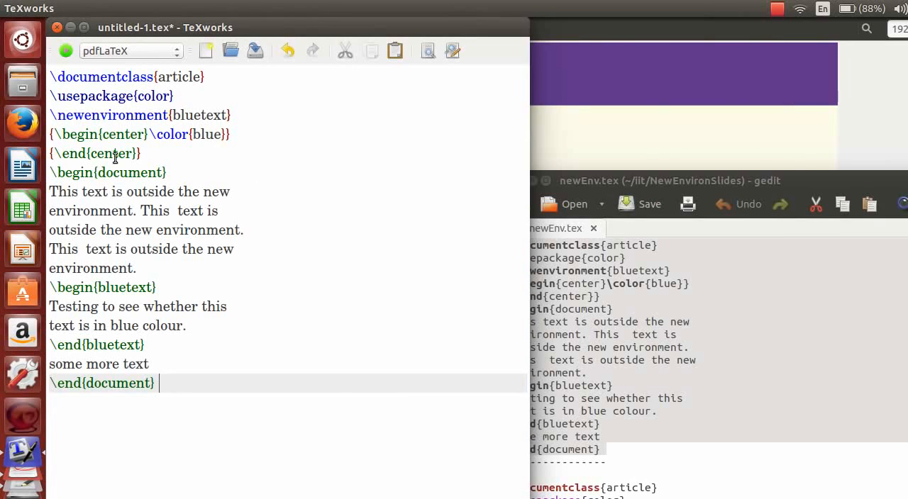
mouse_move(140, 143)
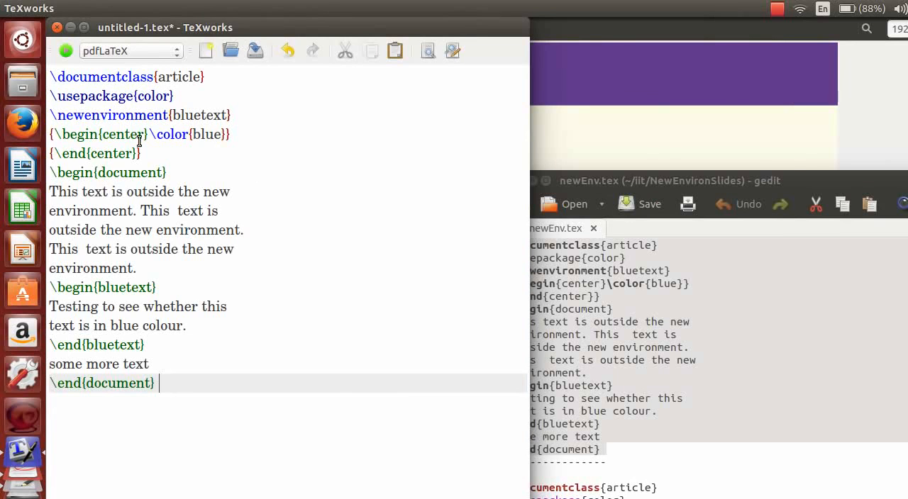
mouse_move(101, 134)
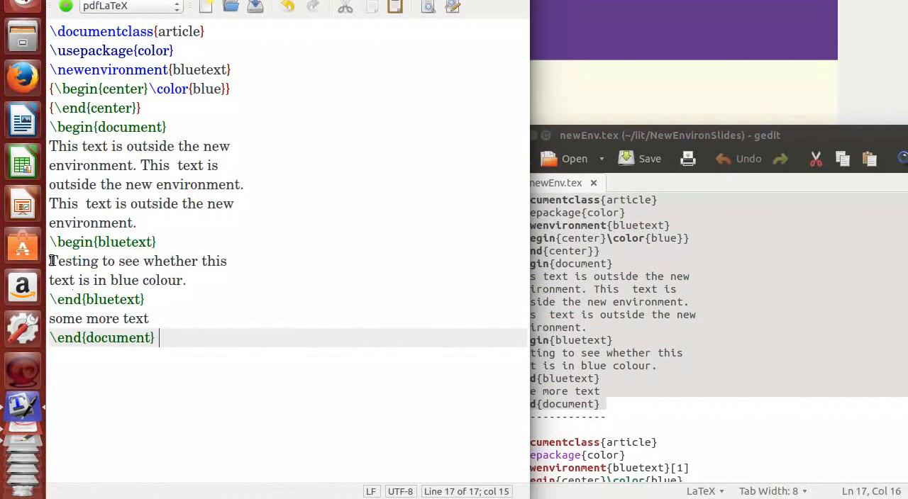
Step: Select the pasted bluetext code to review it before saving
left_click_drag(49, 261, 180, 279)
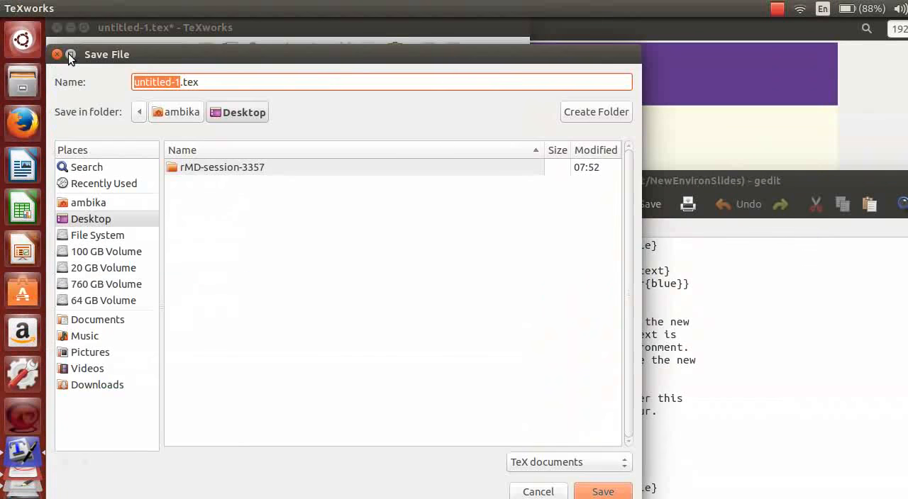
Step: Save the document as newEnv.tex on the Desktop
type("newEnv.tex")
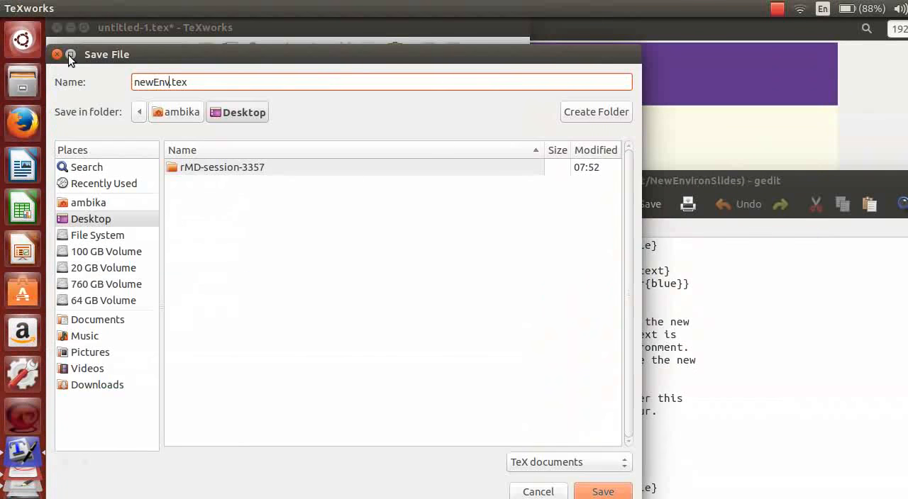
mouse_move(574, 480)
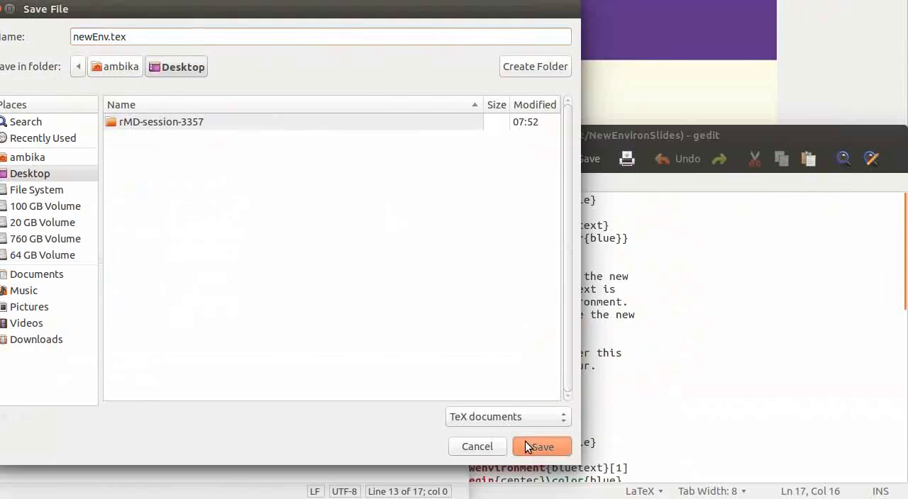
left_click(542, 446)
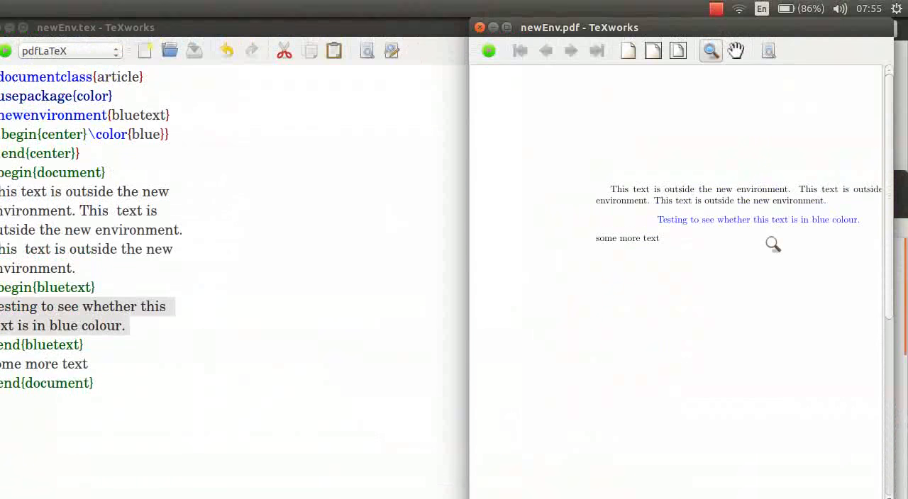
mouse_move(765, 221)
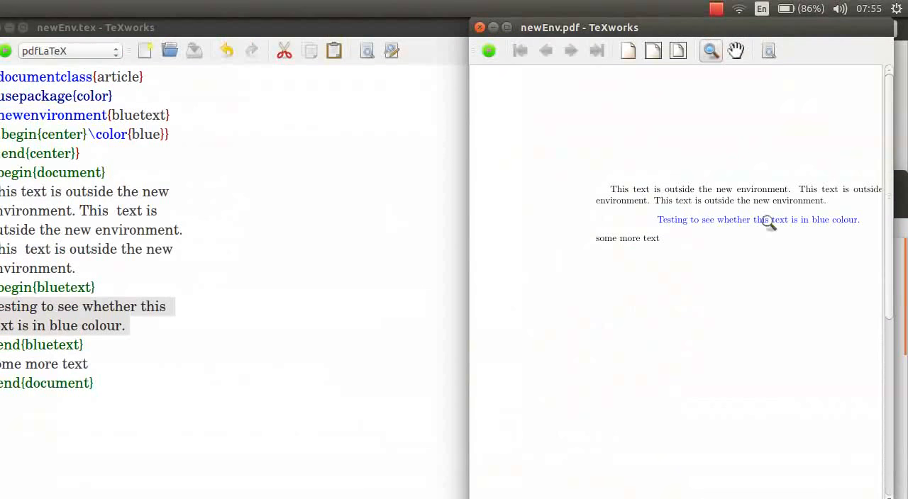
mouse_move(520, 33)
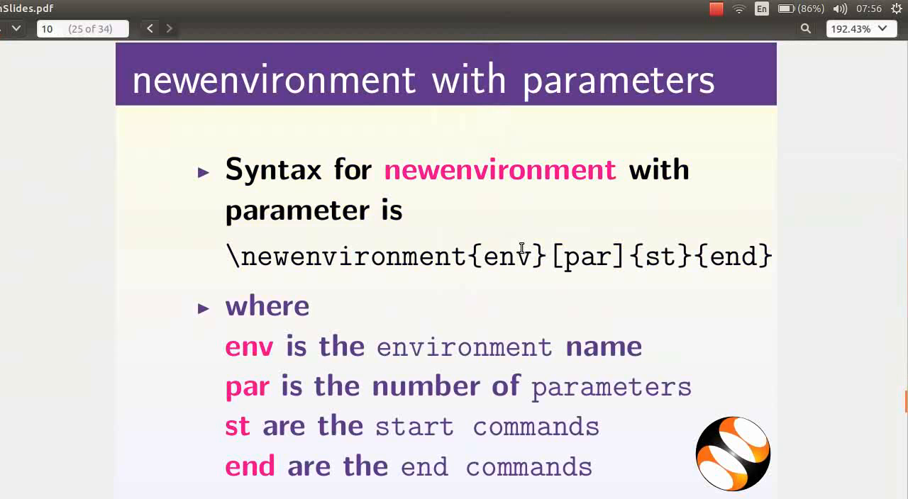
mouse_move(518, 246)
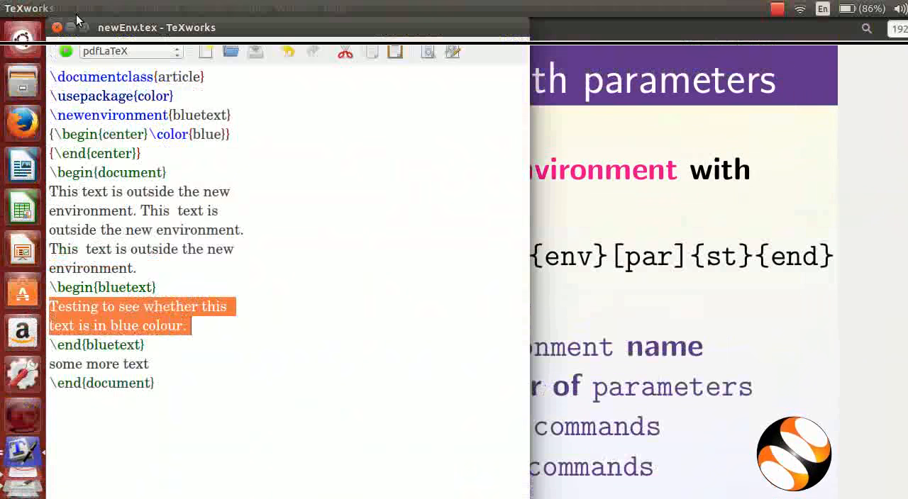
Step: Start a new blank document for the parameterised bluetext environment
left_click(58, 8)
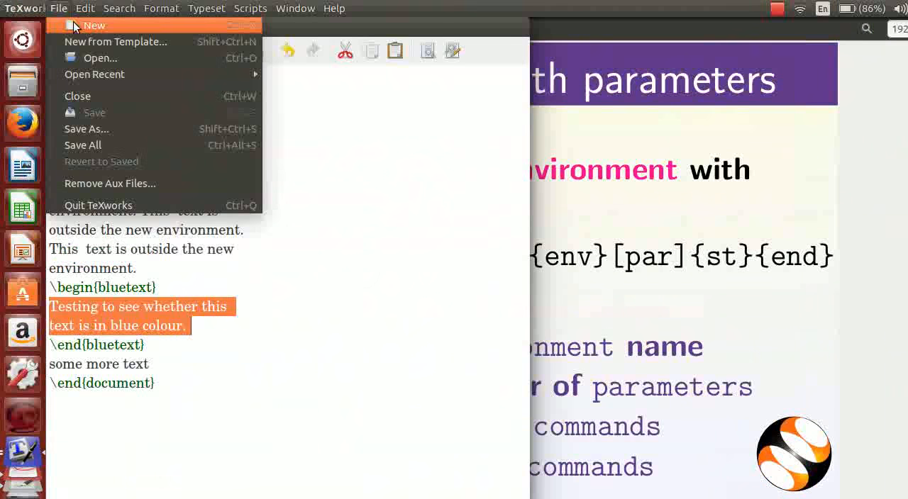
left_click(94, 25)
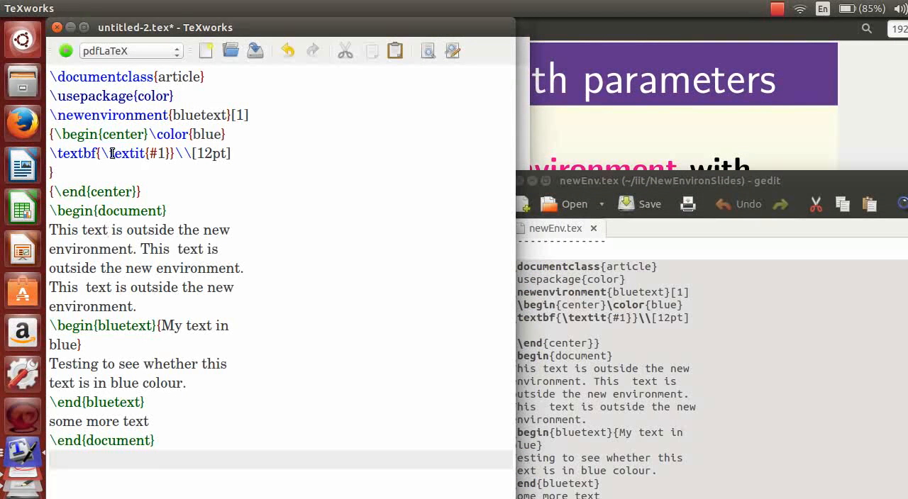
mouse_move(132, 115)
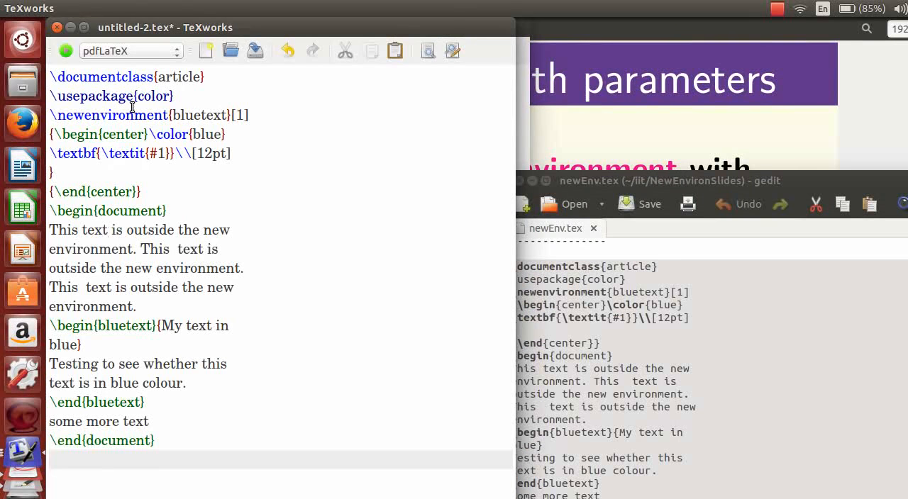
mouse_move(198, 124)
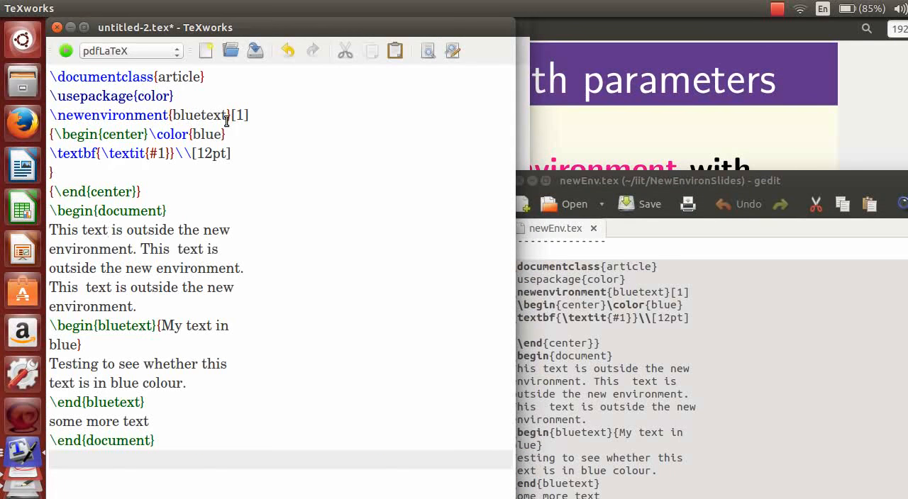
mouse_move(238, 121)
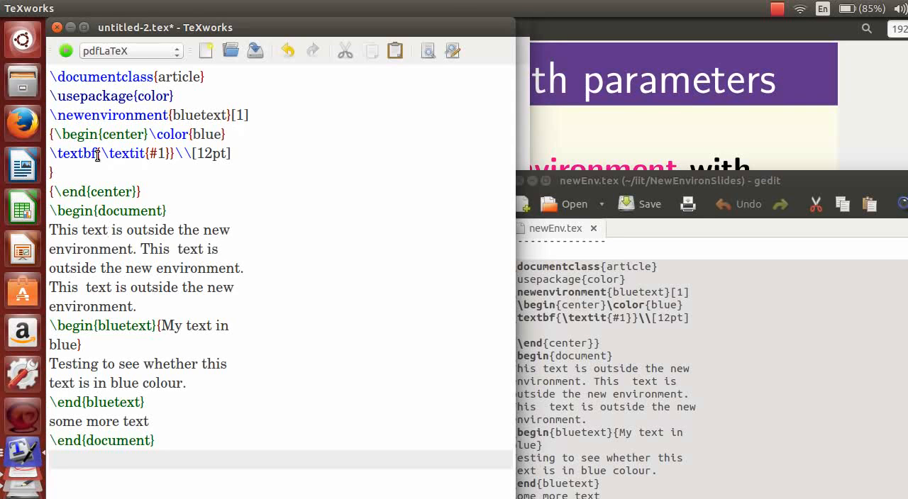
mouse_move(157, 156)
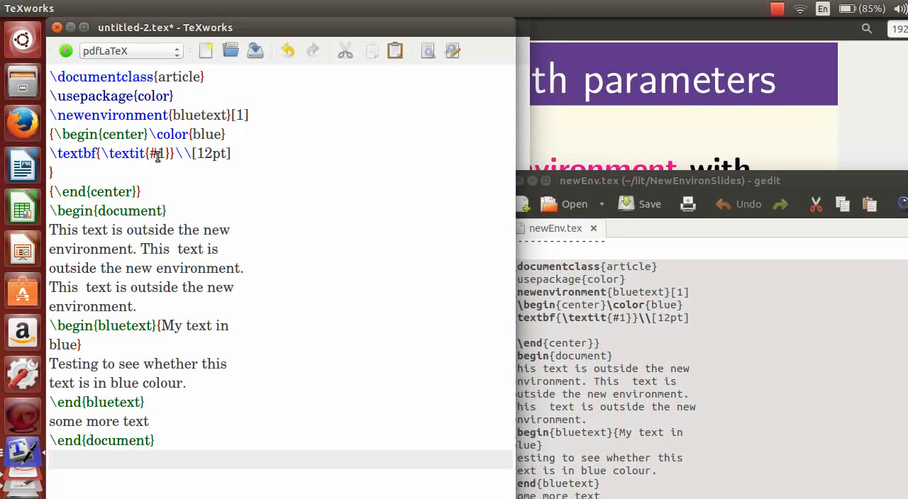
mouse_move(188, 154)
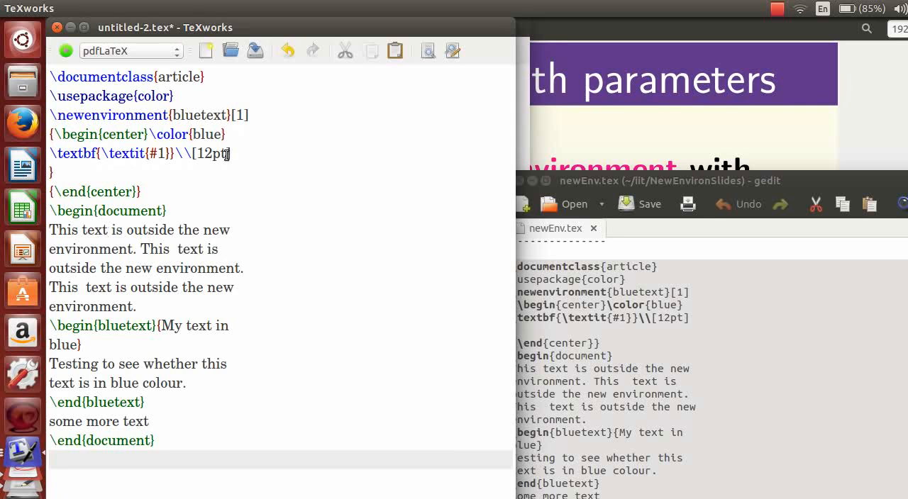
mouse_move(261, 175)
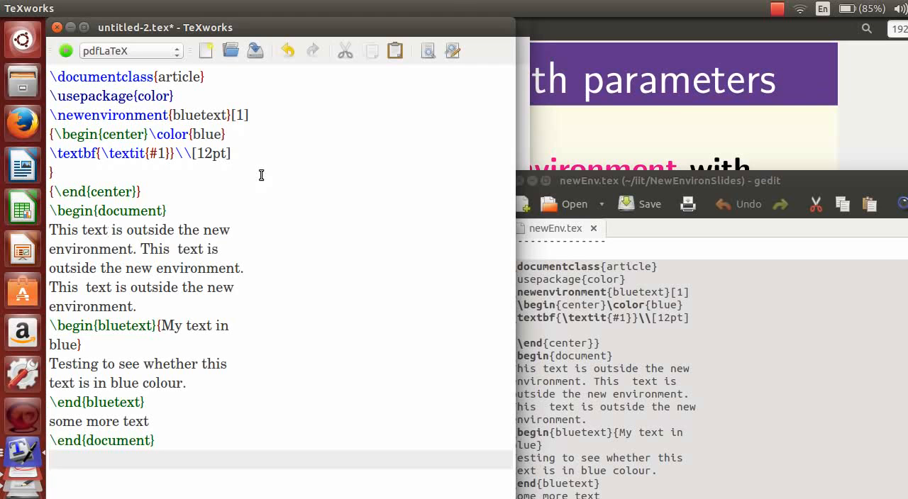
mouse_move(46, 223)
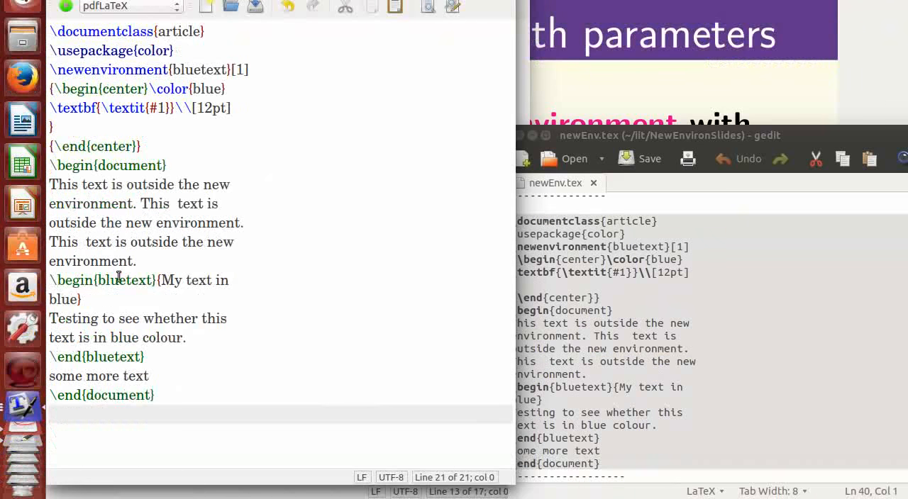
mouse_move(199, 299)
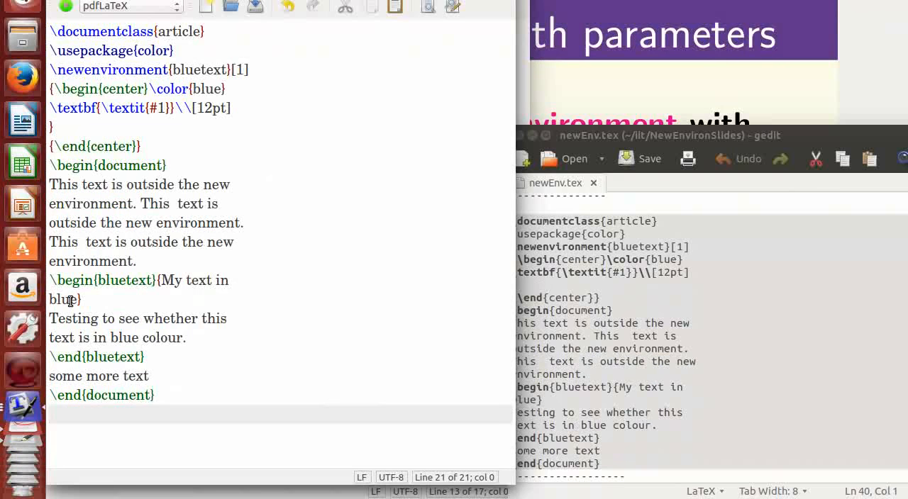
mouse_move(71, 324)
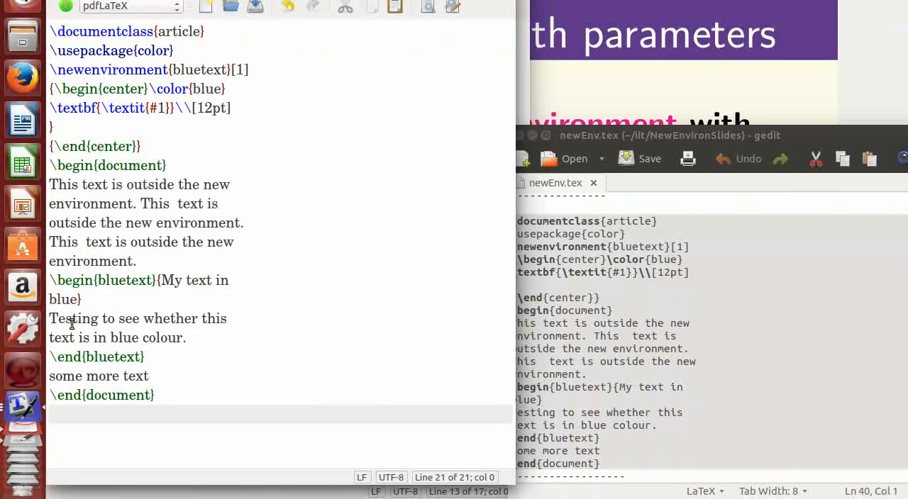
mouse_move(131, 326)
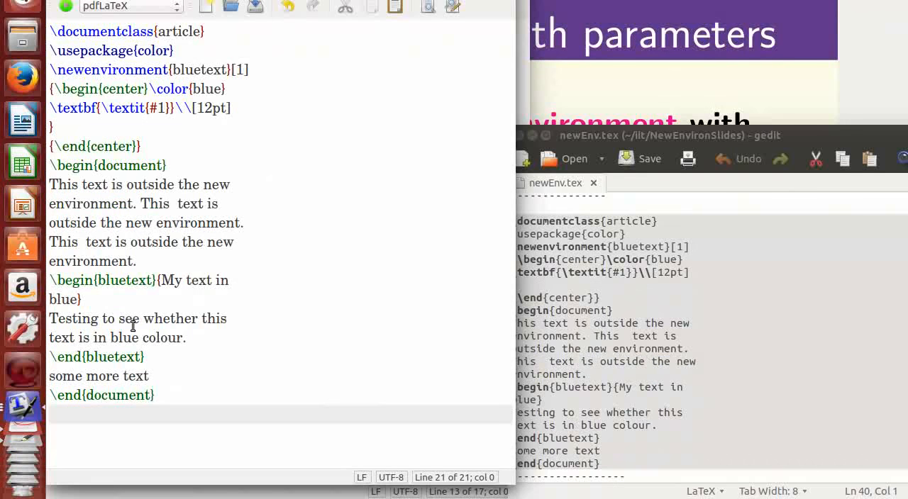
mouse_move(122, 361)
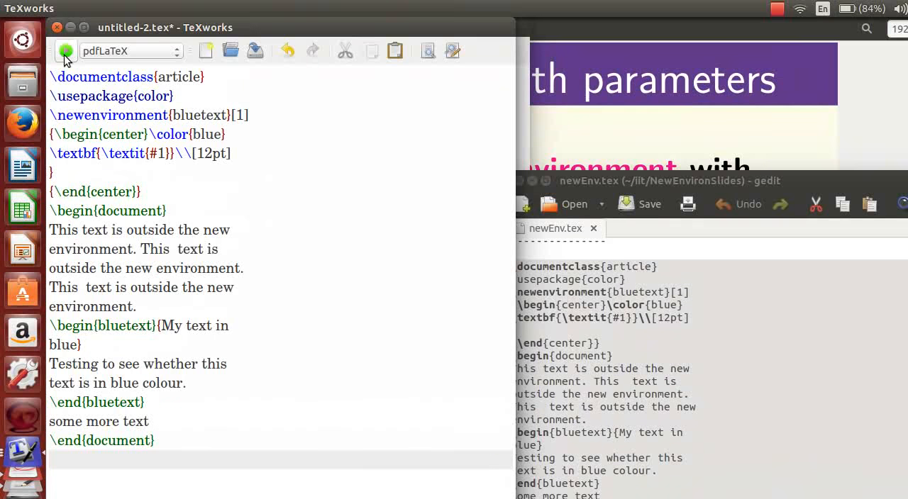
Step: Typeset the document, saving it as newEnvp1.tex on the Desktop
left_click(65, 51)
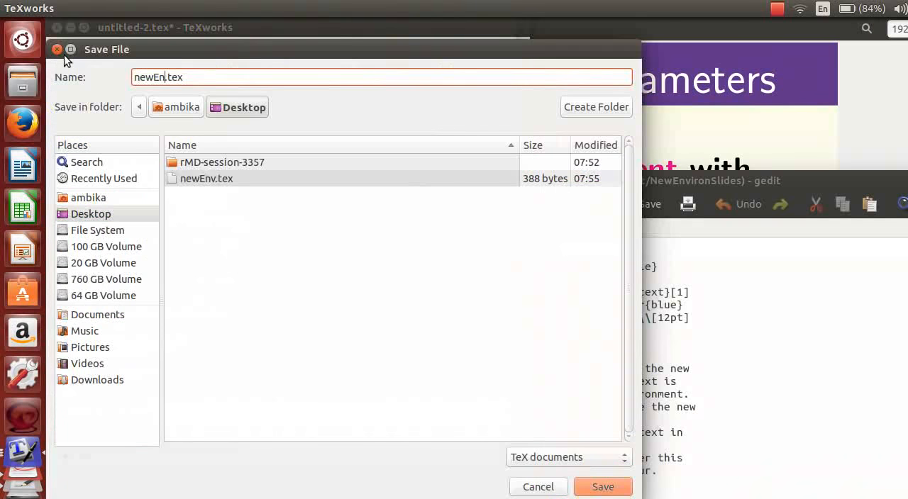
type("vp1")
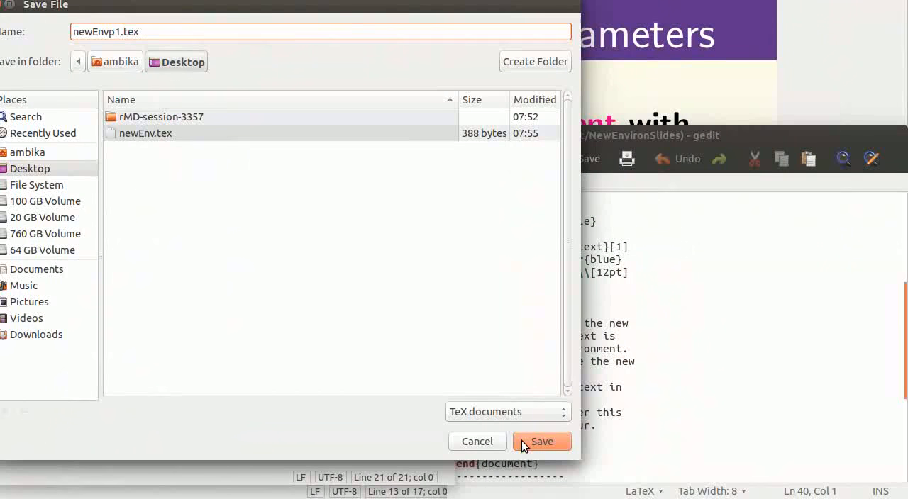
left_click(541, 441)
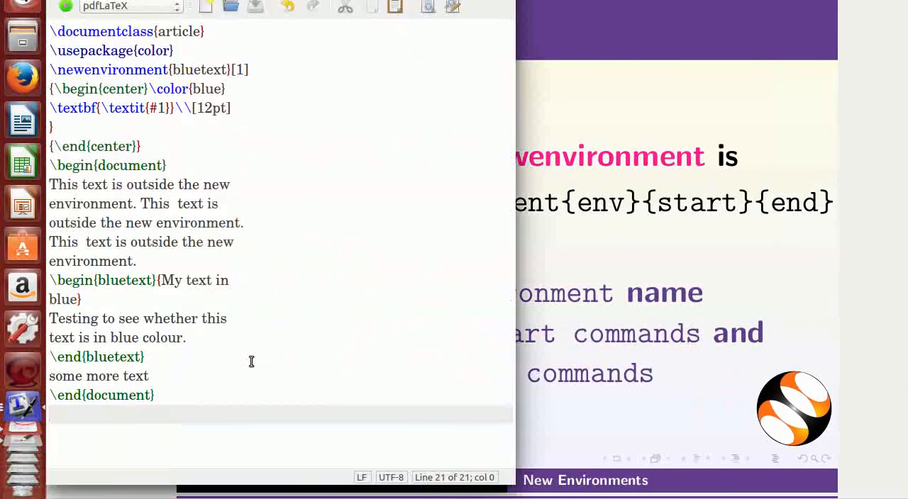
Step: Start a new blank document for the renewed itemize environment
left_click(59, 9)
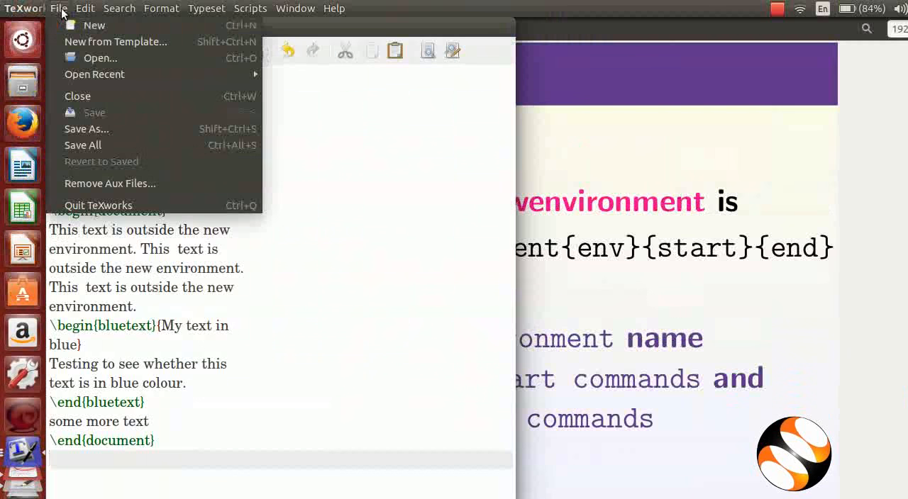
left_click(94, 25)
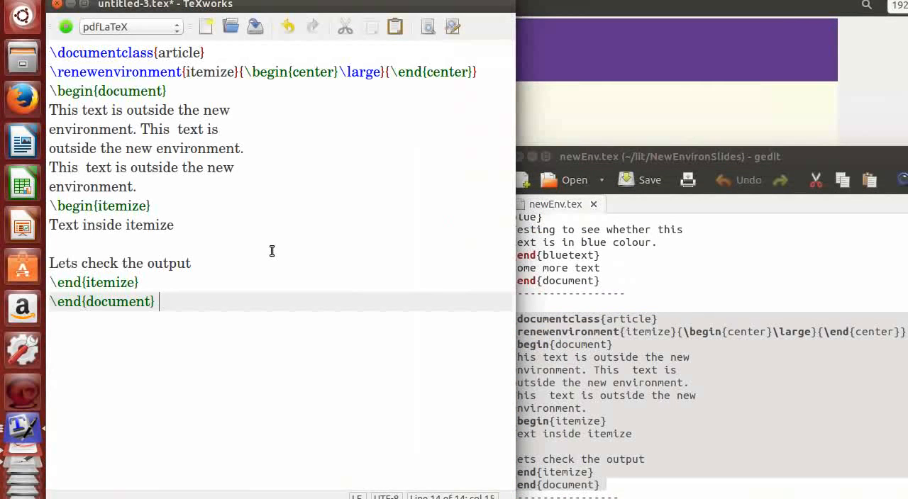
mouse_move(148, 103)
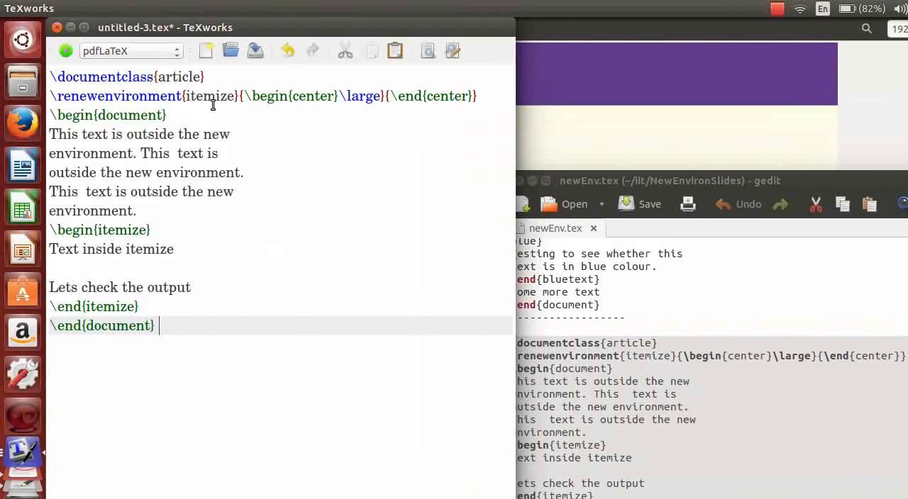
mouse_move(162, 115)
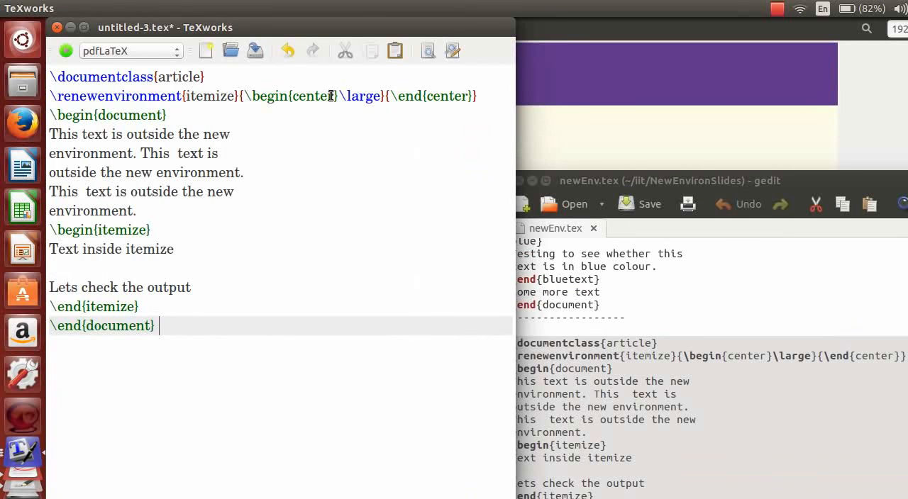
mouse_move(412, 104)
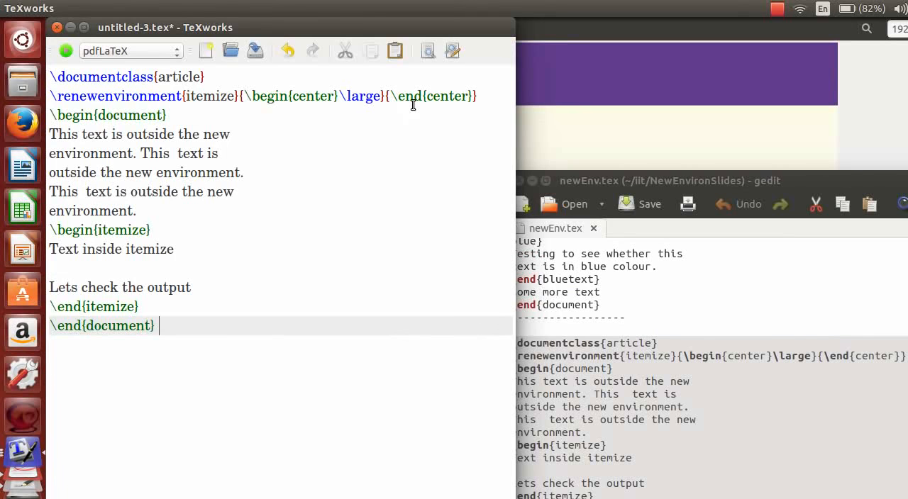
mouse_move(413, 155)
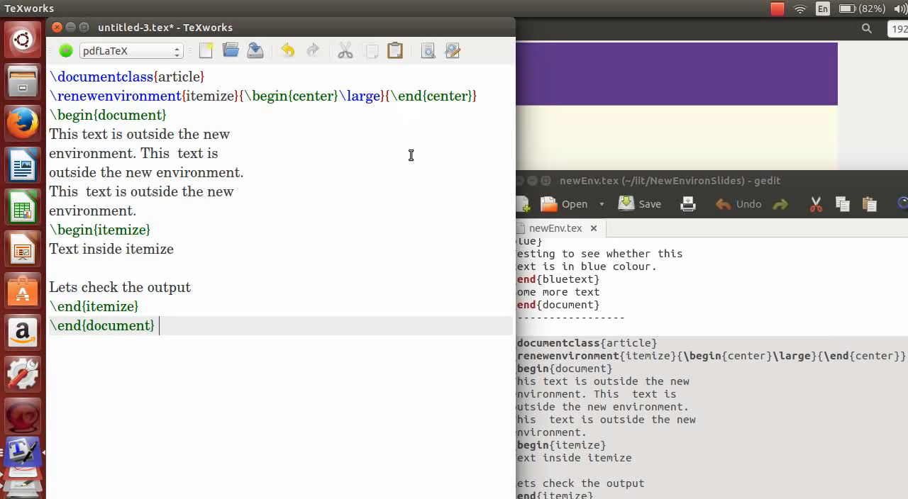
mouse_move(73, 210)
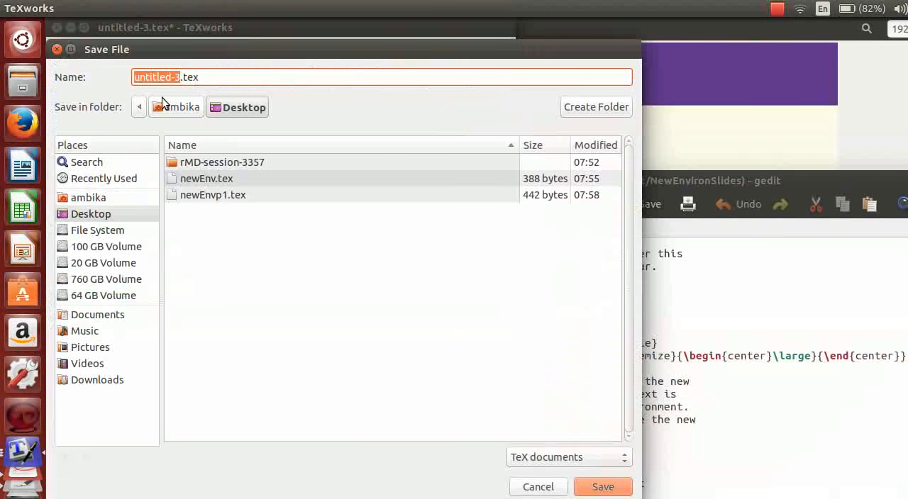
Step: Save the itemize document as renewEnv.tex on the Desktop
type("renewEnv.tex")
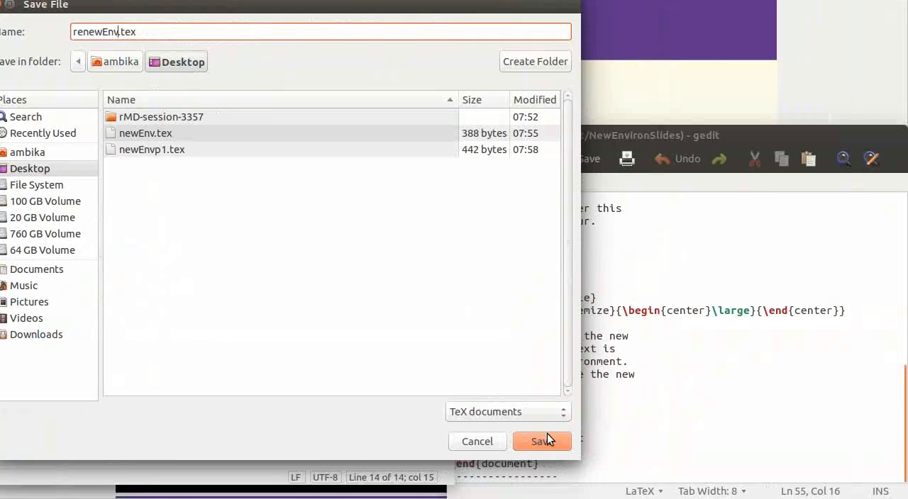
left_click(541, 441)
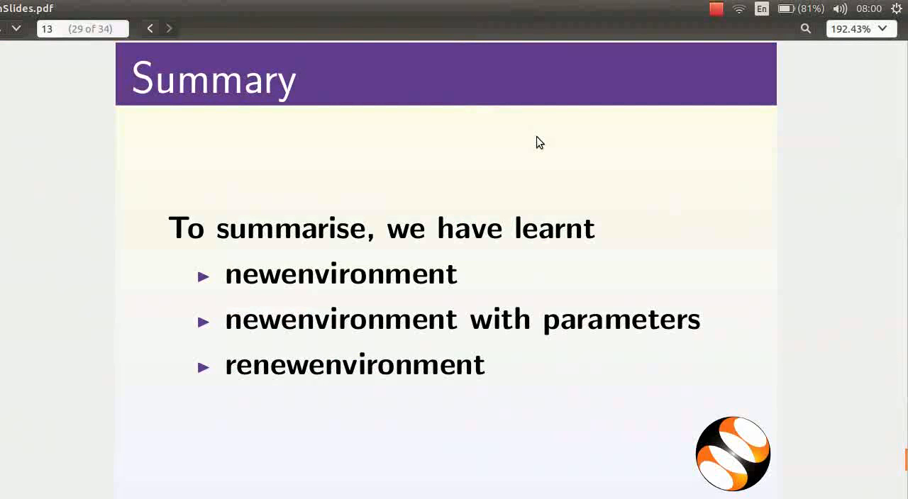
Step: Advance through the Summary and Workshops slides to the Acknowledgements slide
key("Right")
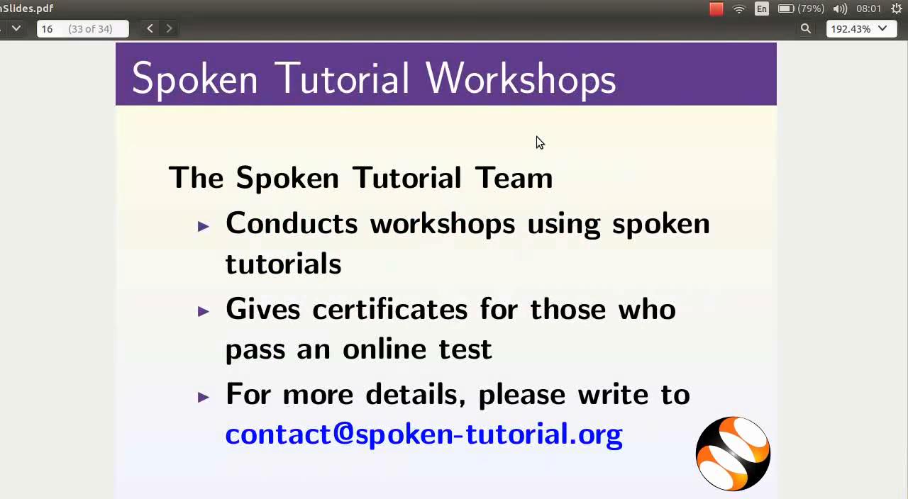
left_click(169, 29)
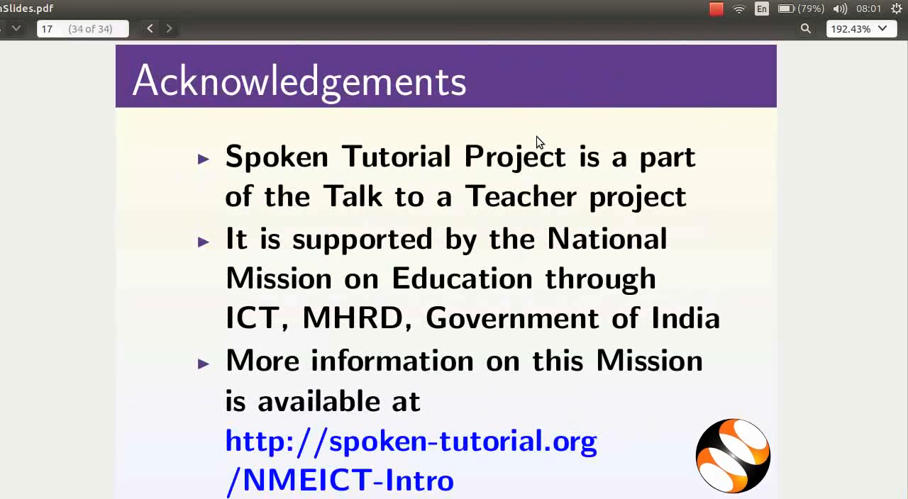